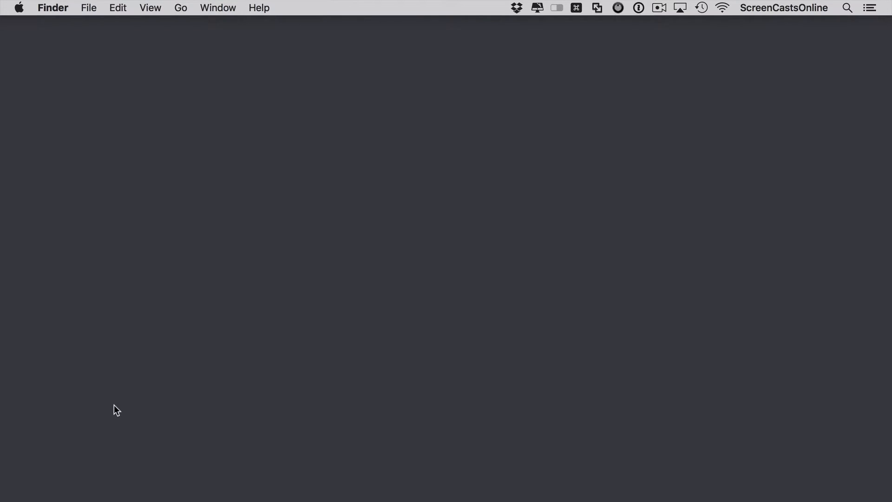
# Search Spotlight for Ulysses, then launch System Preferences.
pyautogui.write('ulysses')
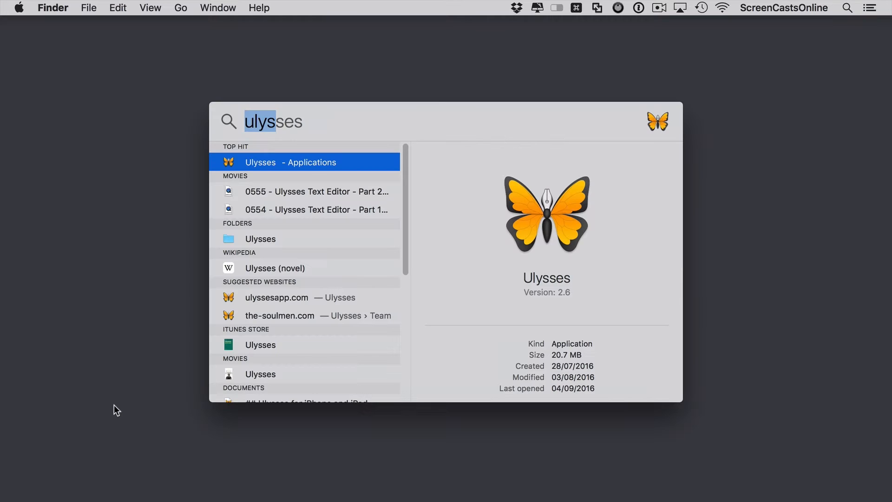
pyautogui.write('system Preferences')
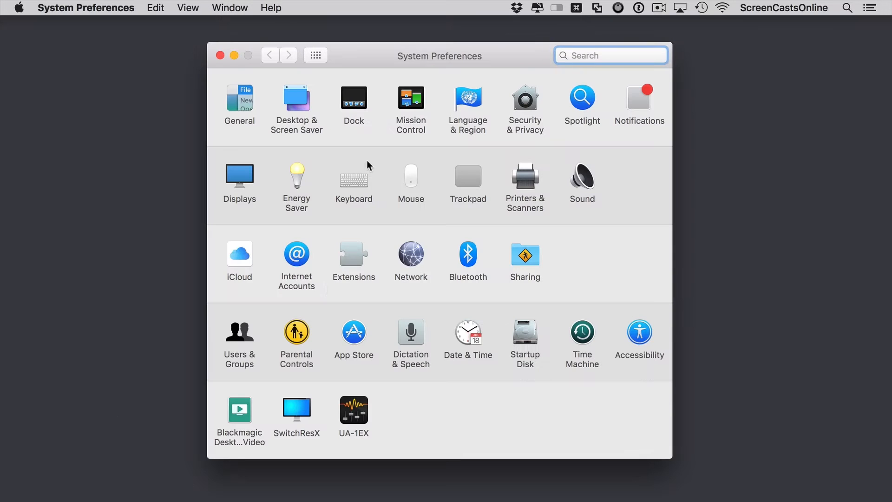
# Show the Keyboard > Text replacement list with the existing cdon and omw entries.
pyautogui.click(353, 177)
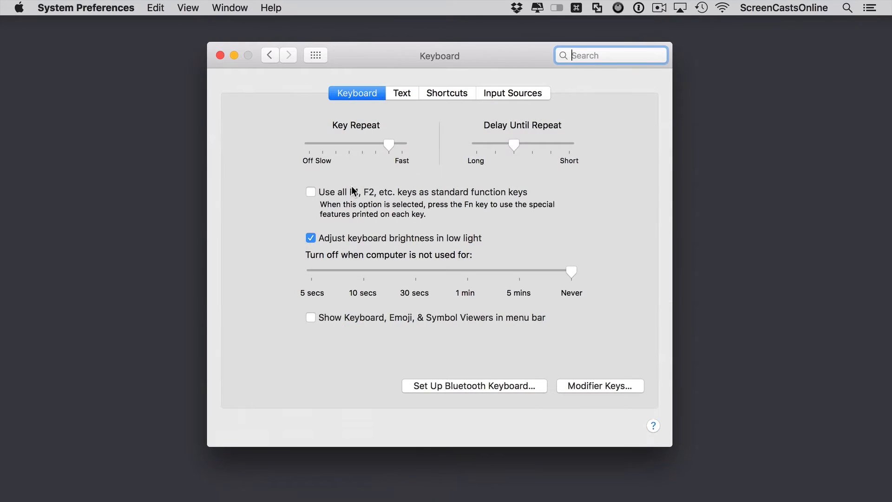
pyautogui.moveTo(403, 98)
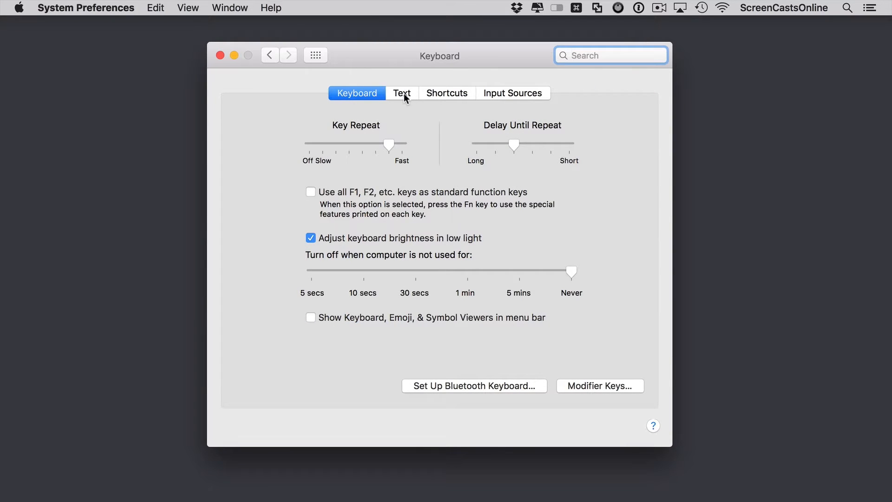
pyautogui.click(401, 93)
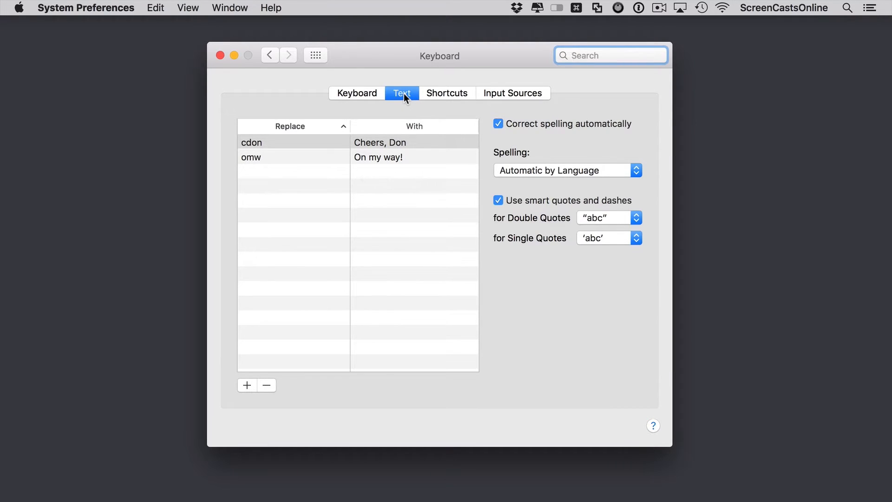
pyautogui.click(611, 55)
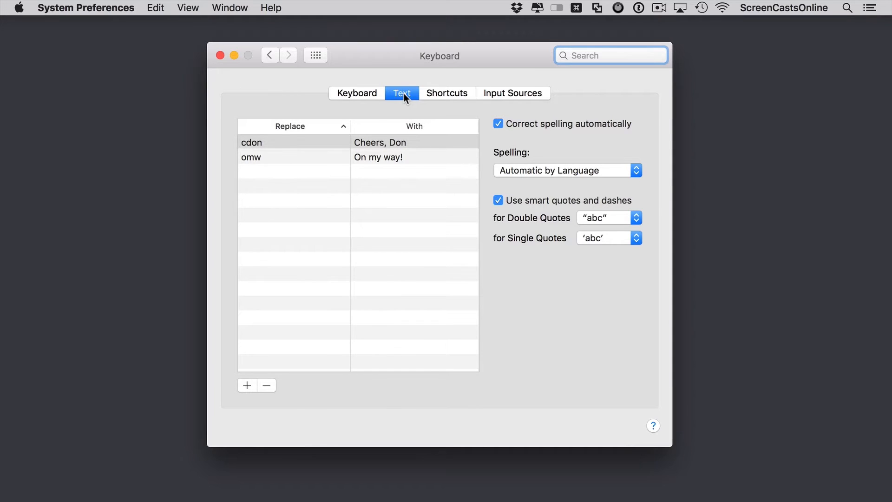
pyautogui.click(609, 54)
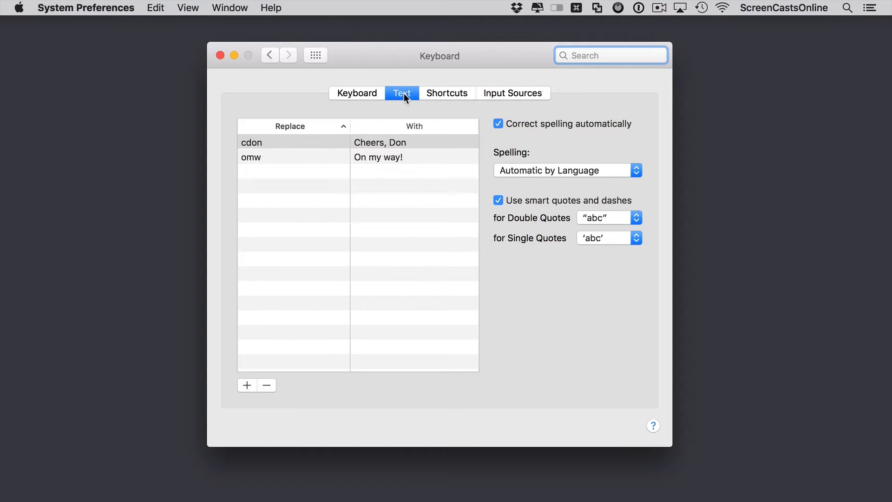
pyautogui.click(609, 55)
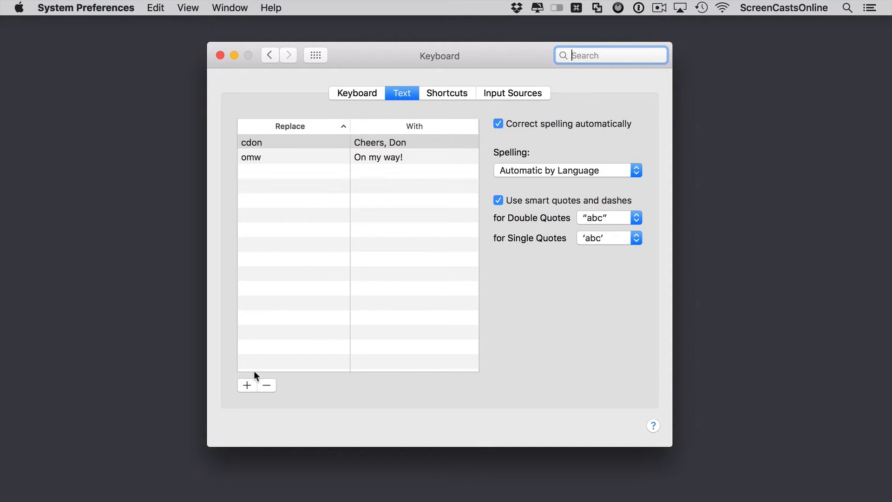
# Add the replacement ttfn → "Ta ta for now!" and start another blank entry.
pyautogui.click(246, 385)
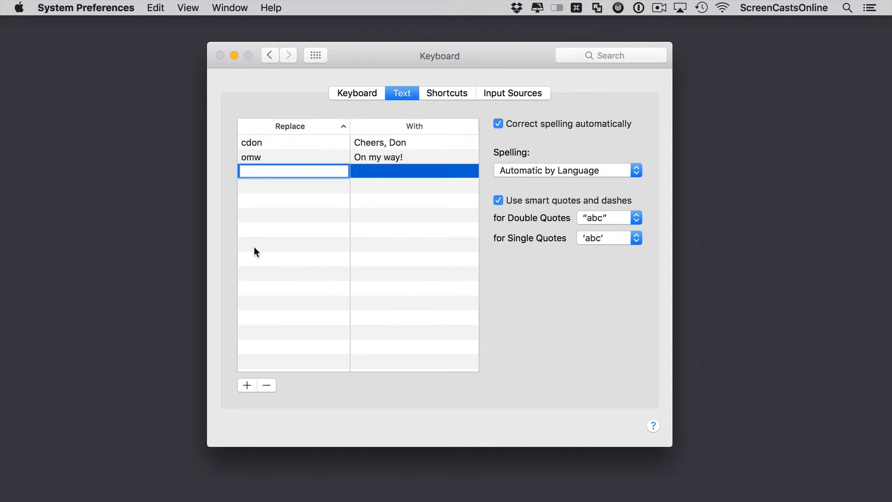
pyautogui.write('ttfn')
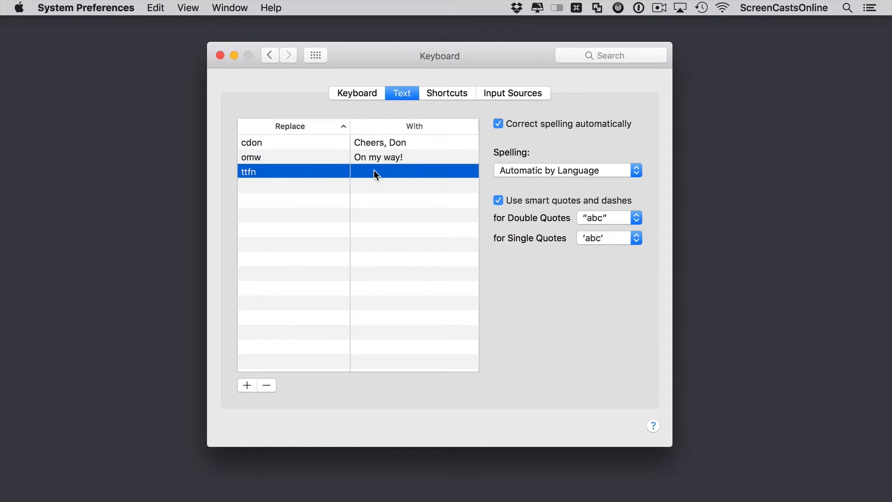
pyautogui.write('Ta ta f')
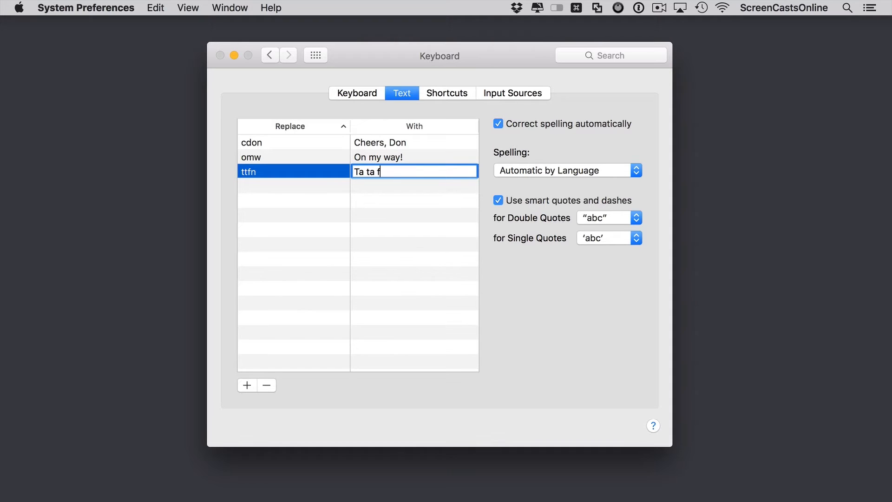
pyautogui.write('or now!')
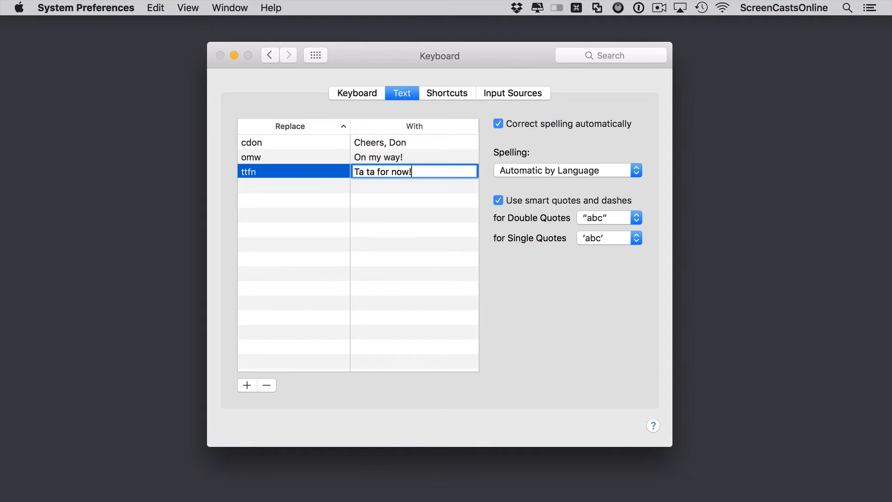
pyautogui.click(301, 188)
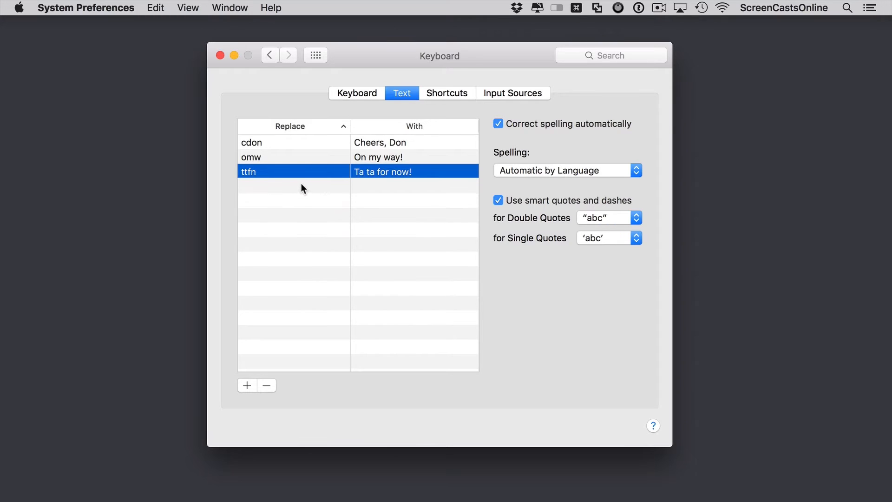
pyautogui.click(246, 385)
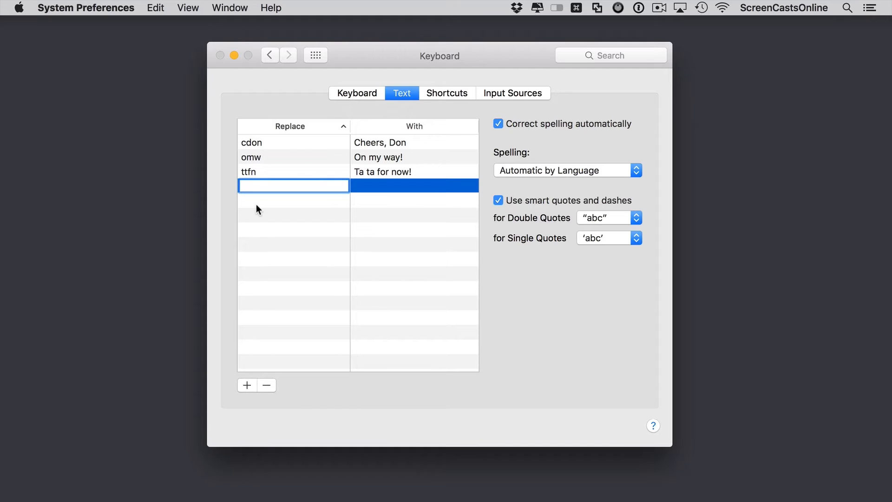
# Add the replacement garageband → "GarageBand".
pyautogui.write('garage')
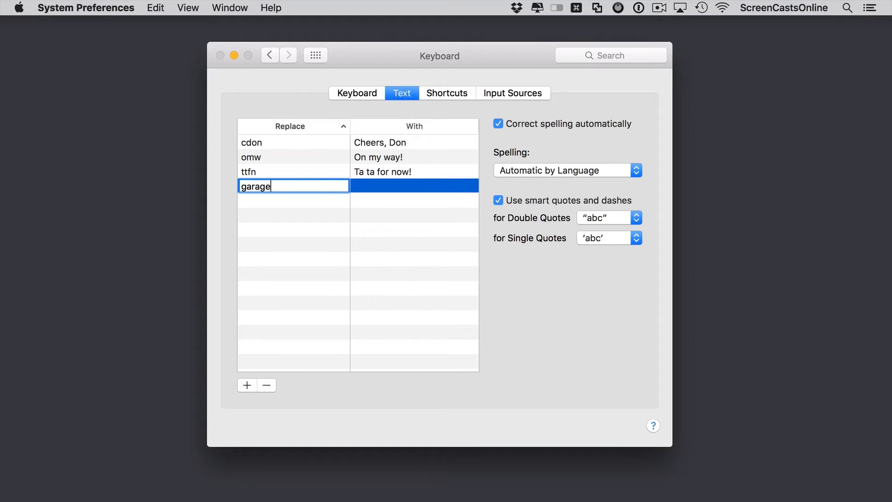
pyautogui.write('band')
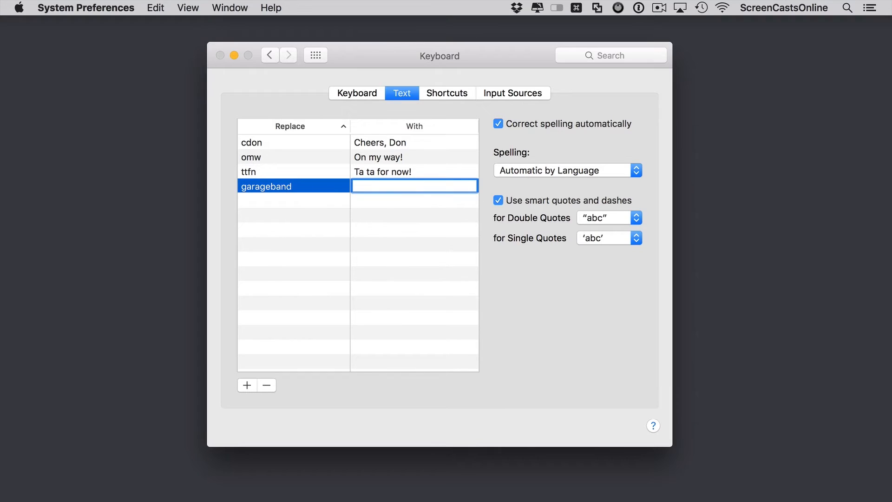
pyautogui.write('G')
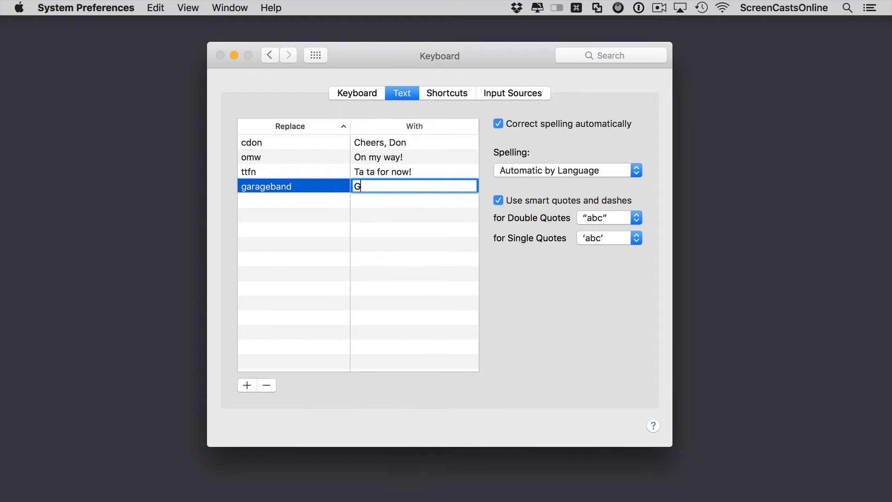
pyautogui.write('arageBand')
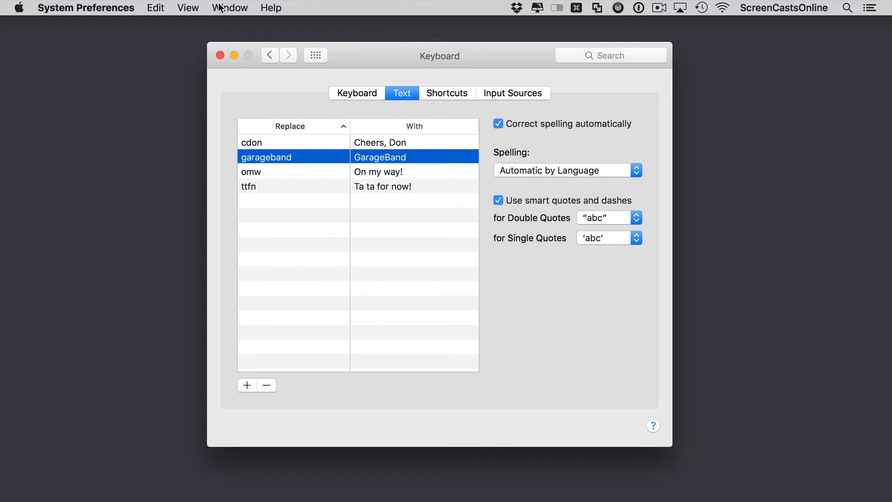
pyautogui.click(234, 55)
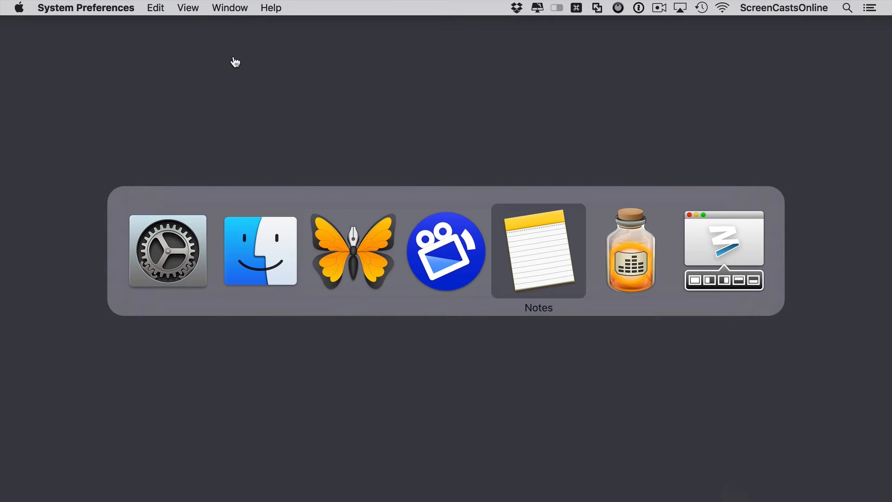
# In a new Notes note, expand cdon into "Cheers, Don" and move to the next line.
pyautogui.click(538, 251)
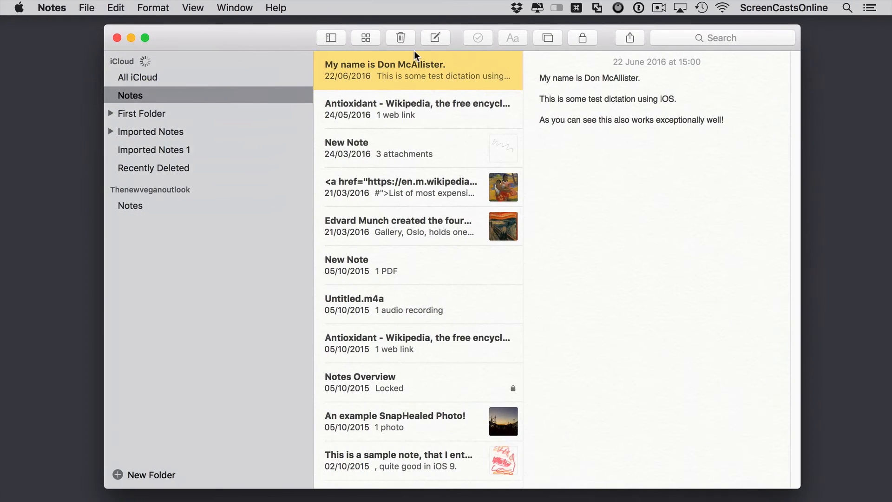
pyautogui.click(435, 37)
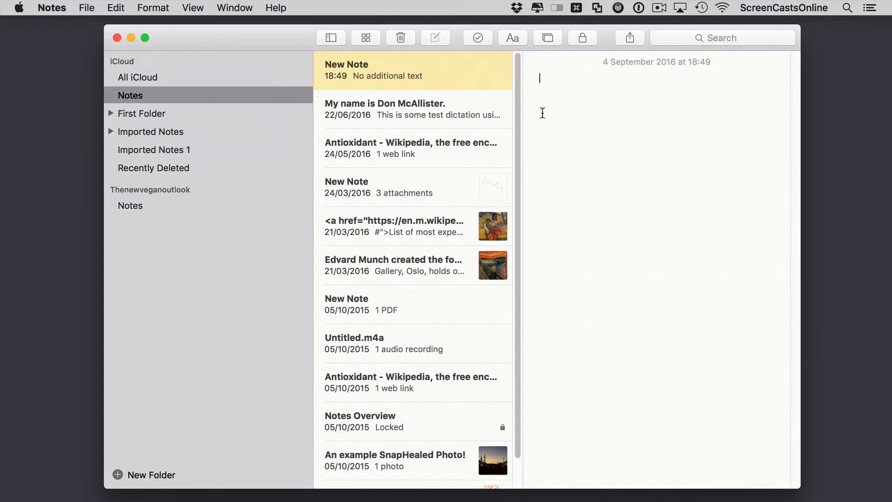
pyautogui.write('cdo')
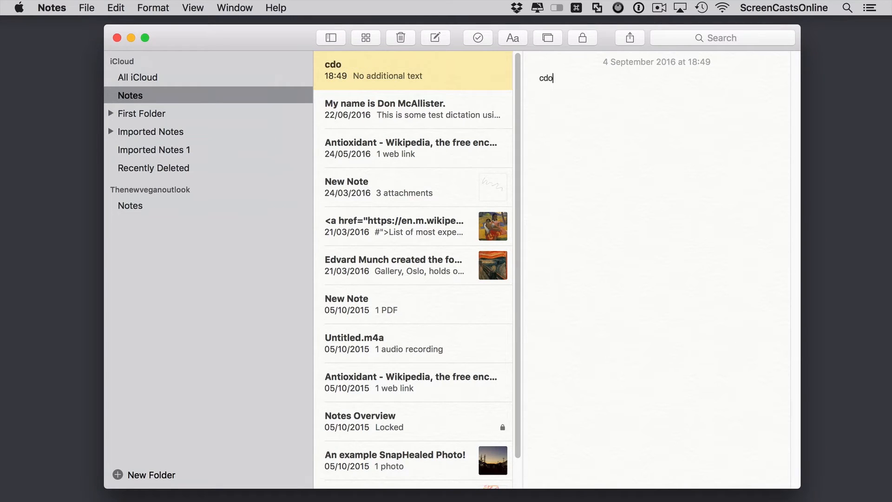
pyautogui.write('n')
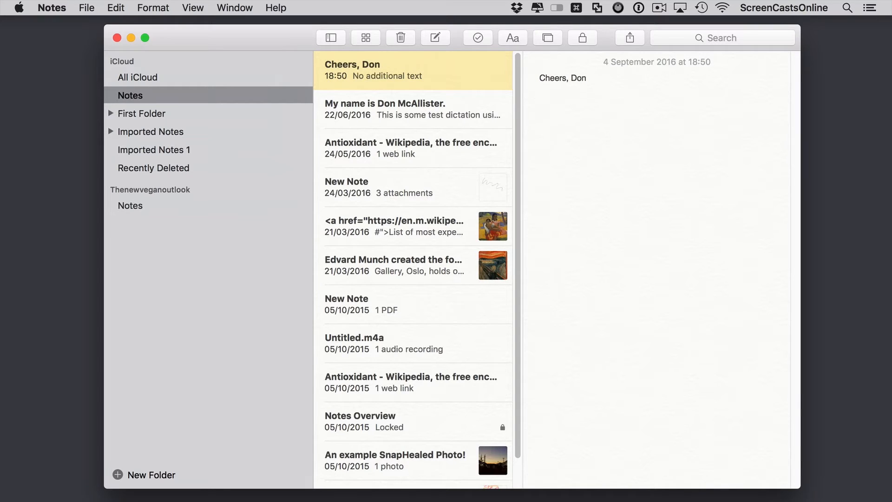
pyautogui.click(540, 98)
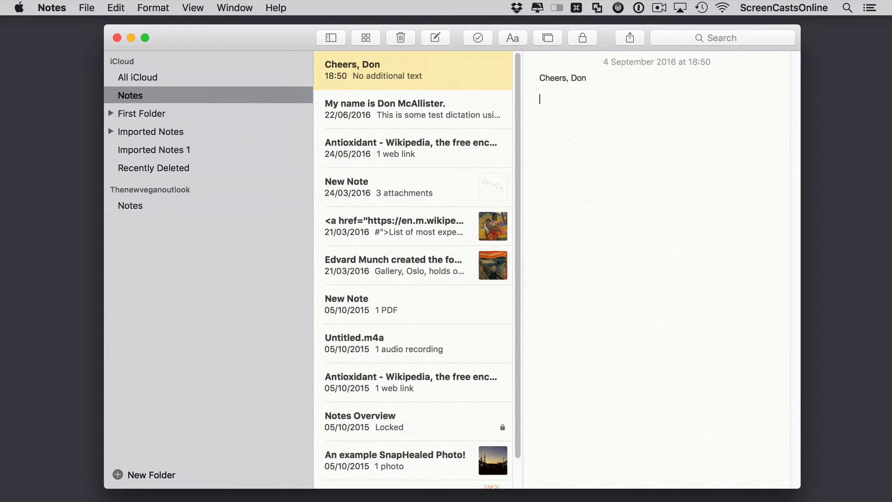
# Expand ttfn into "Ta ta for now!" and garageband into "GarageBand".
pyautogui.write('ttfn')
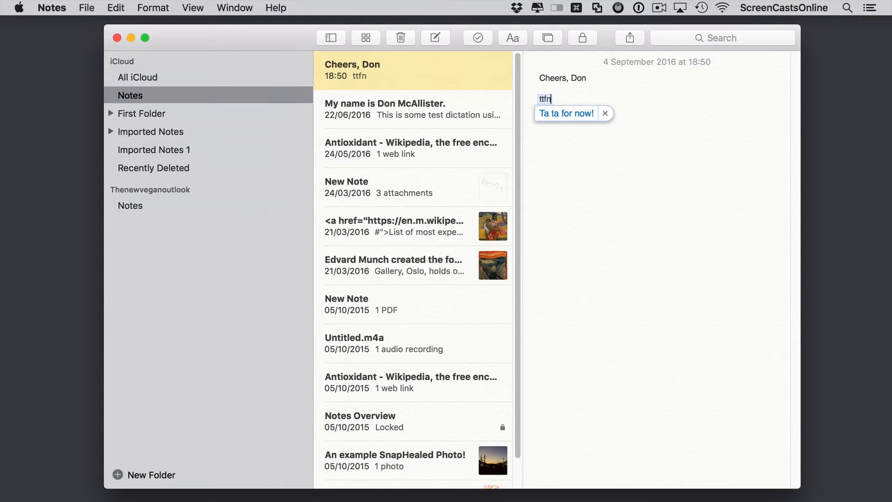
pyautogui.click(566, 113)
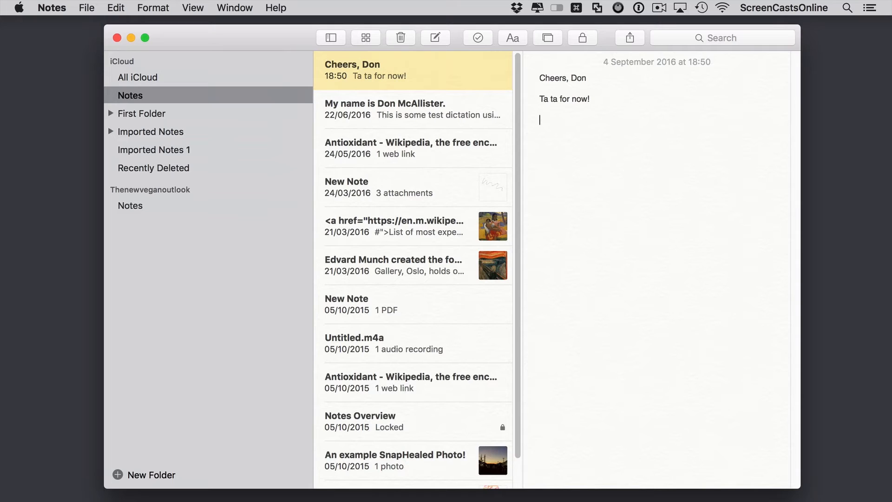
pyautogui.write('garage')
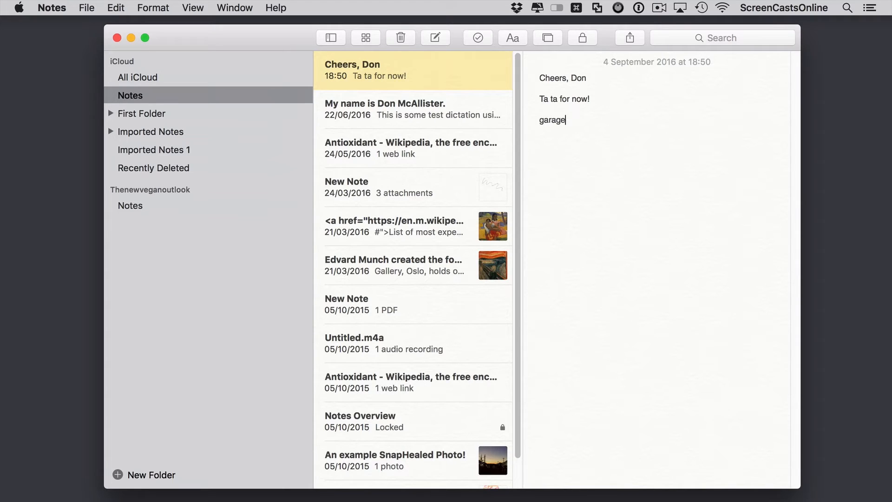
pyautogui.write('band')
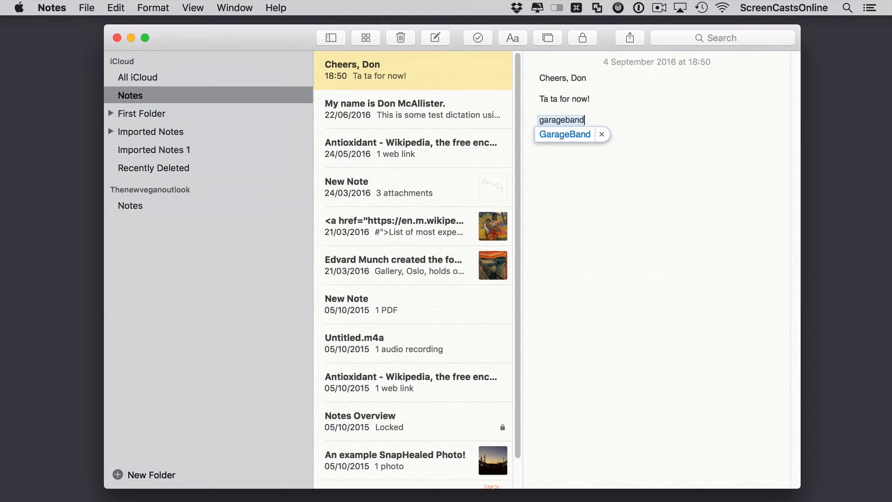
pyautogui.click(564, 134)
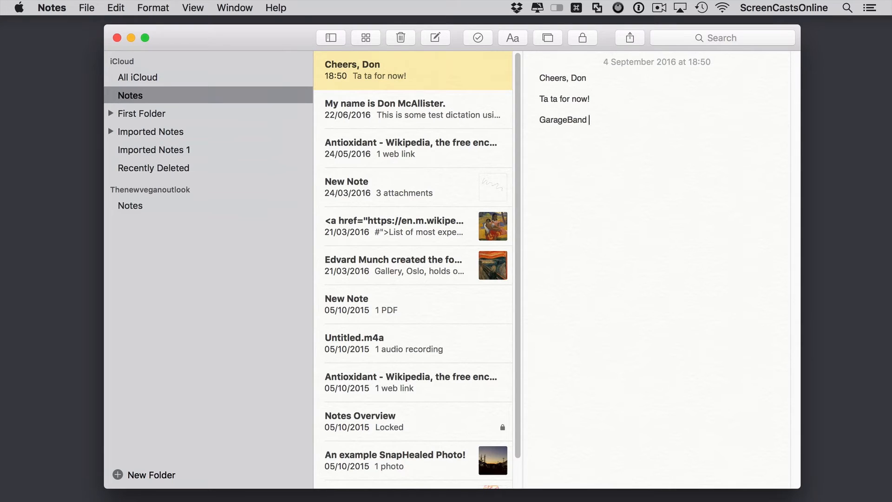
pyautogui.click(117, 37)
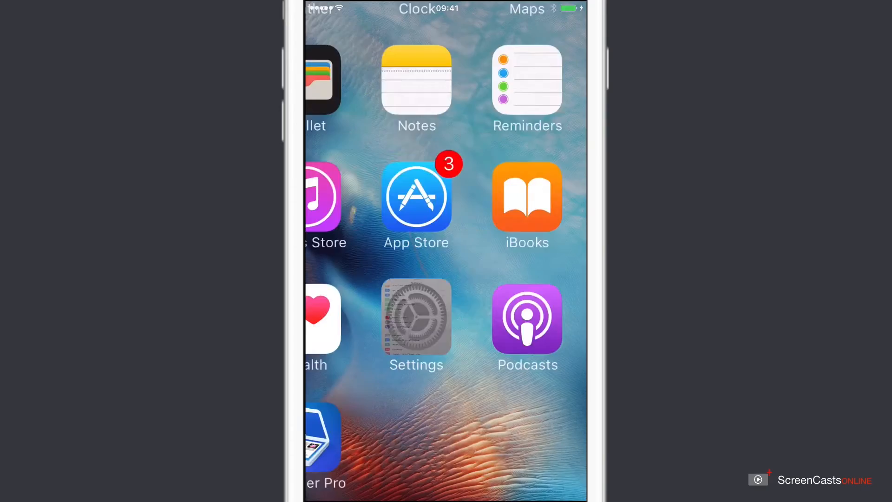
# On the iPhone, show Settings' Text Replacement list with the synced cdon, garageband, omw and ttfn.
pyautogui.click(417, 317)
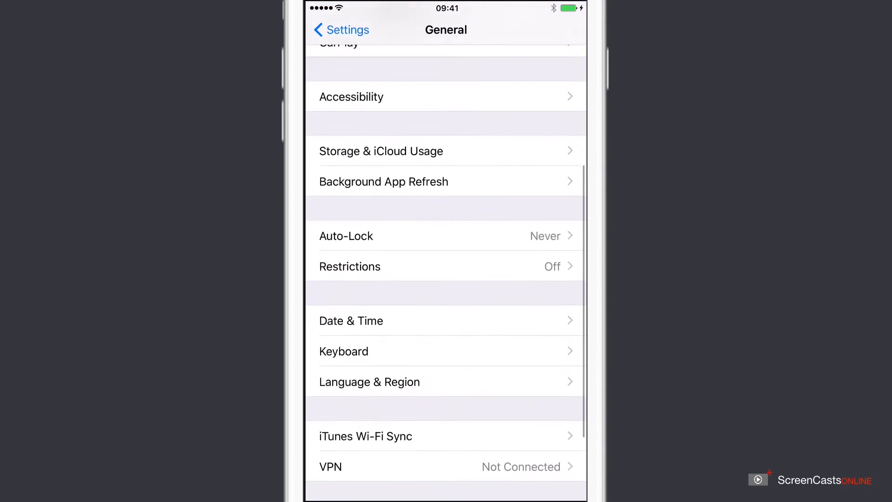
pyautogui.click(344, 351)
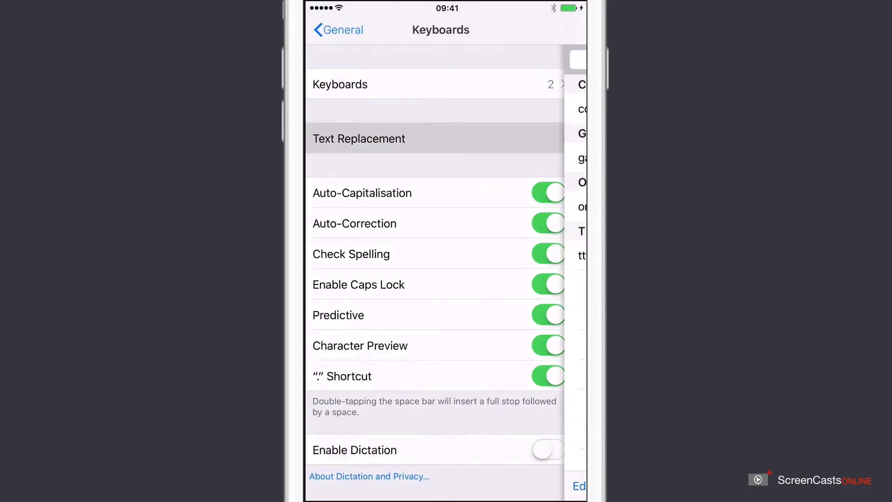
pyautogui.click(359, 138)
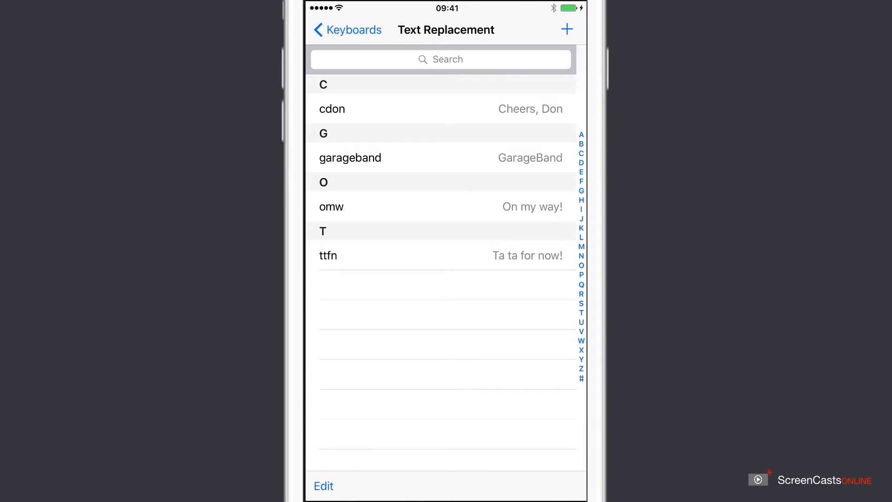
# Create and save the iOS replacement sys → "See you shortly".
pyautogui.click(567, 28)
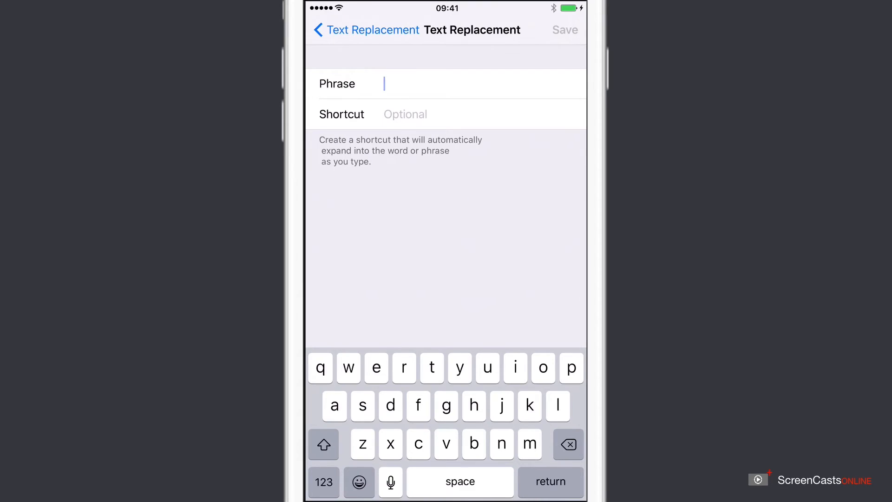
pyautogui.write('See')
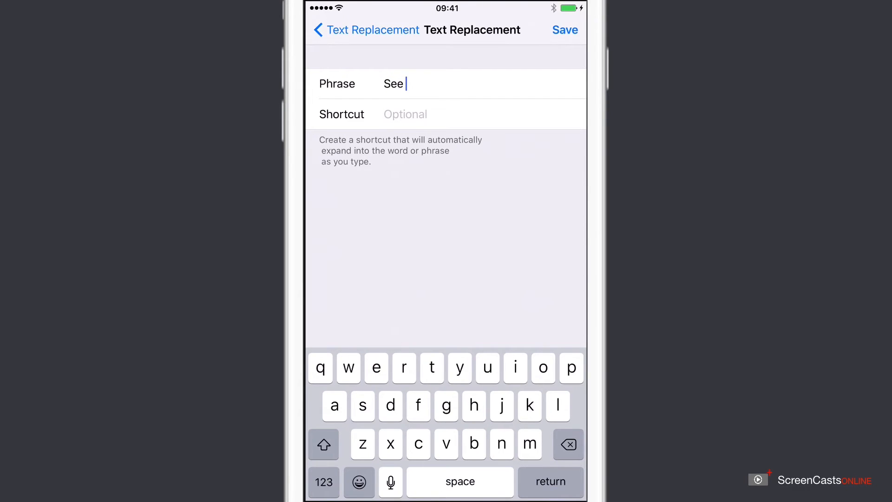
pyautogui.write('you s')
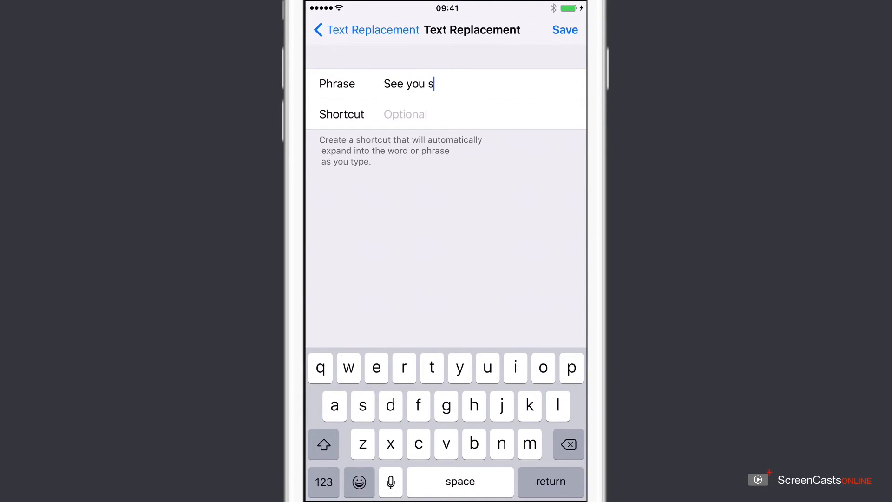
pyautogui.write('hortly')
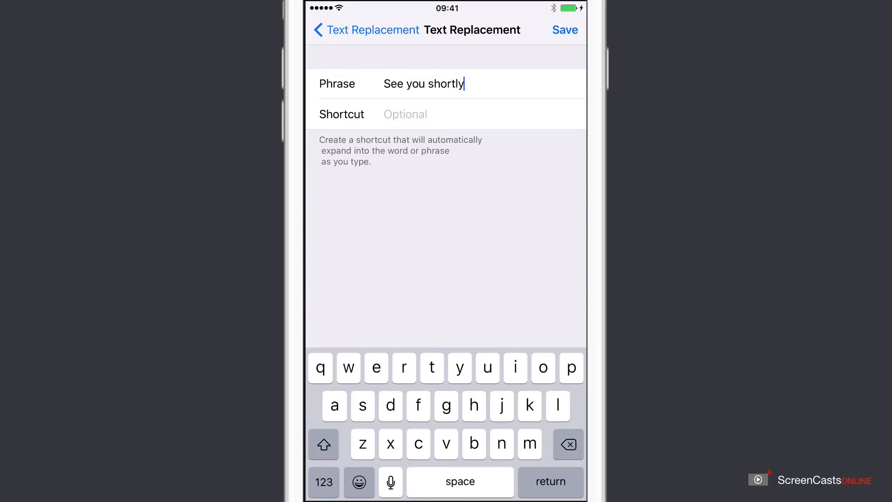
pyautogui.click(406, 113)
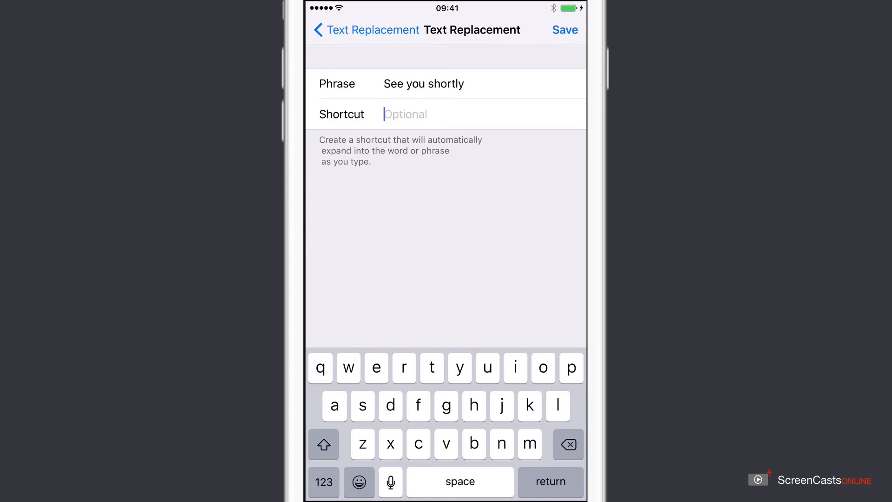
pyautogui.write('sys')
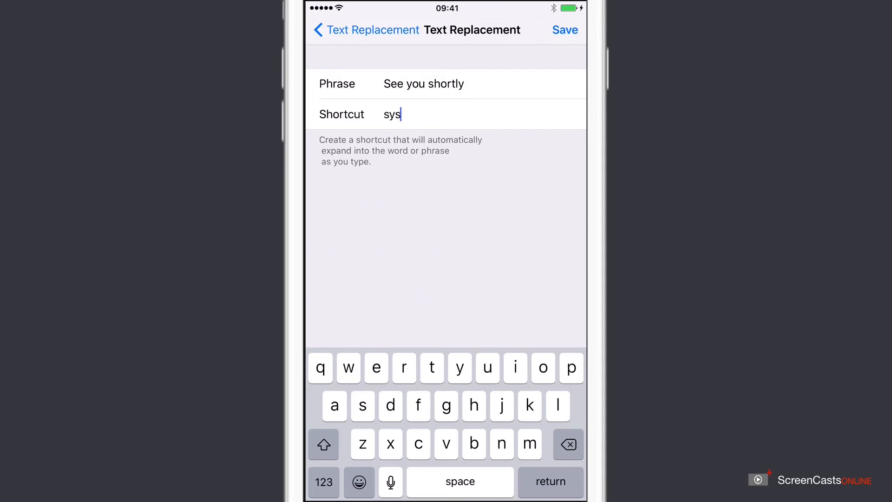
pyautogui.click(564, 30)
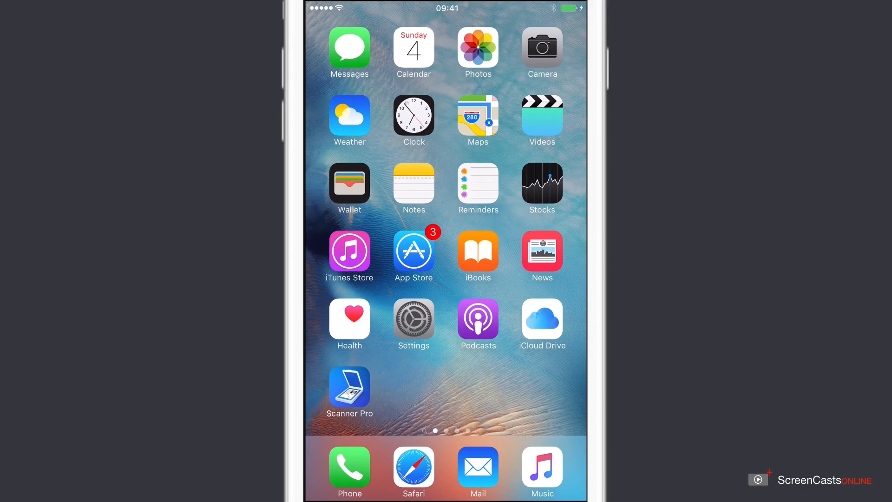
# In the Cheers, Don note, expand sys into "See you shortly".
pyautogui.click(413, 188)
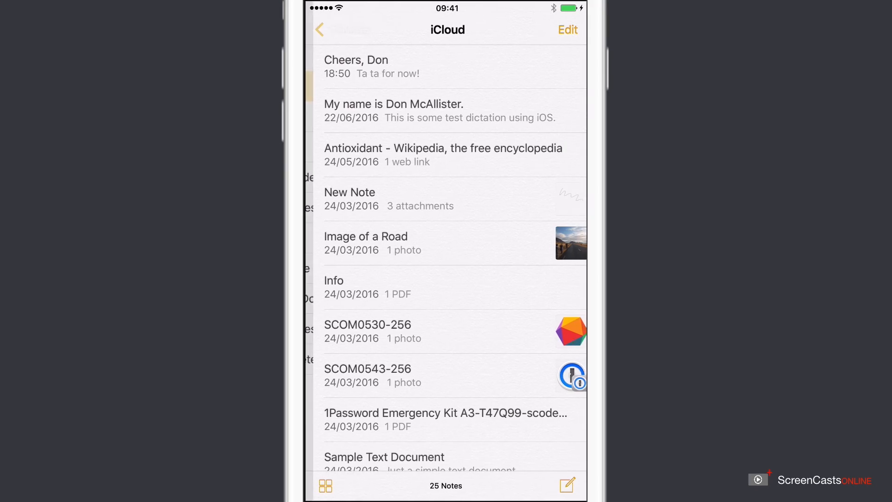
pyautogui.click(356, 66)
pyautogui.write('GarageBand')
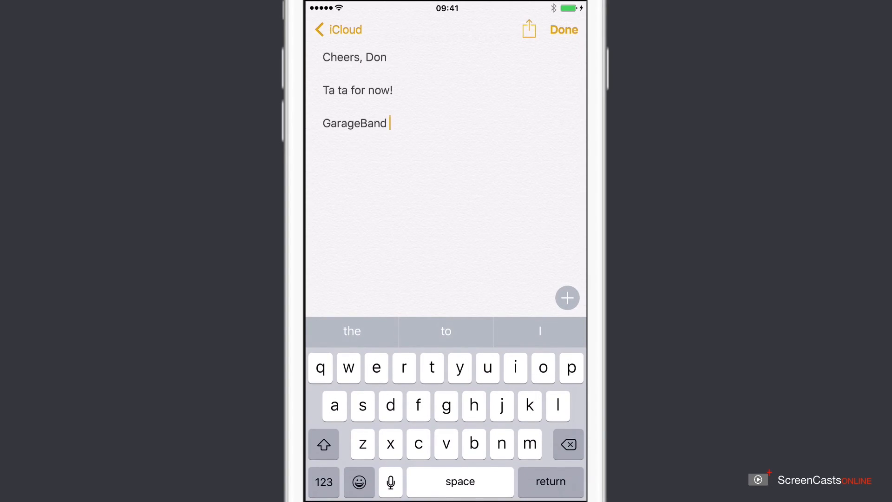
pyautogui.write('Sy')
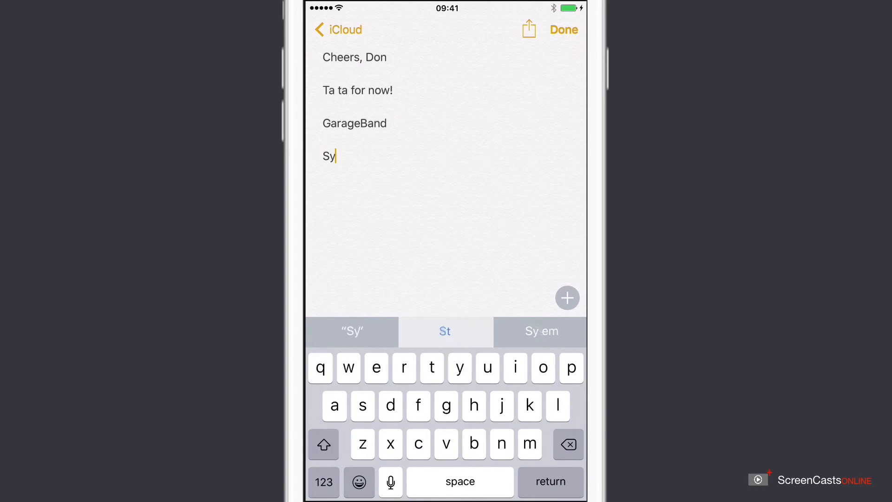
pyautogui.write('s')
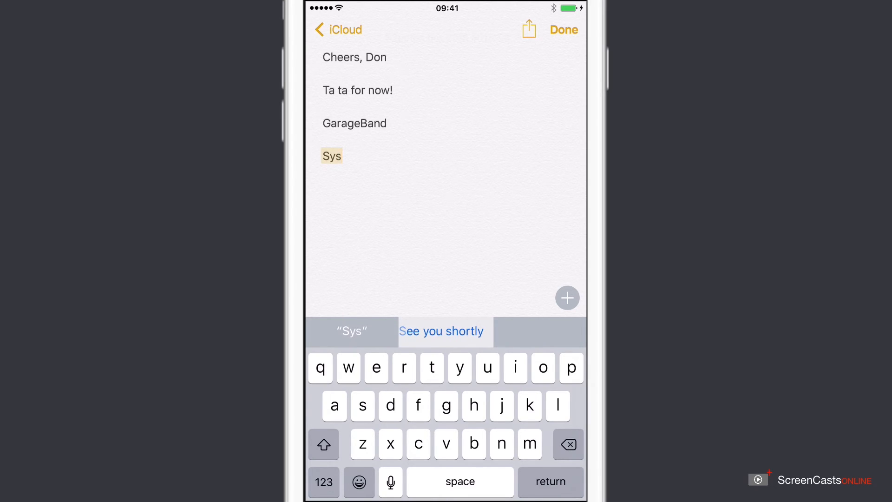
pyautogui.click(441, 331)
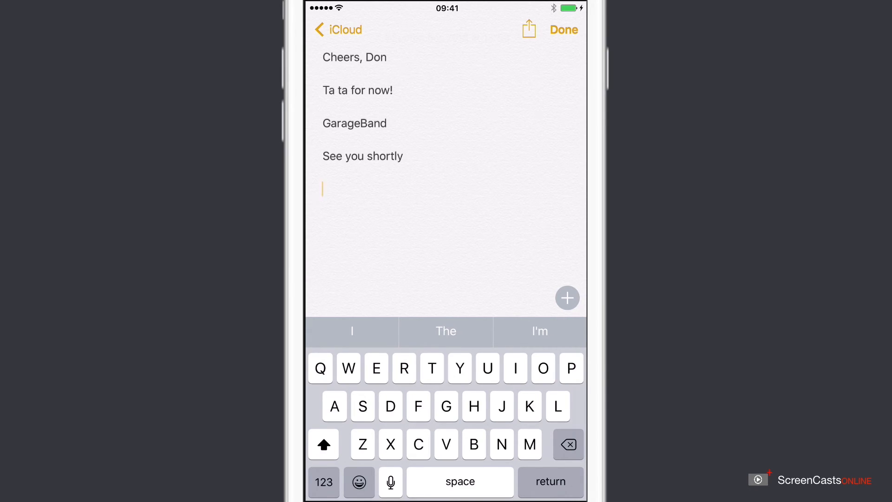
# Expand the GarageBand shortcut into another line and finish editing the note.
pyautogui.write('Garage')
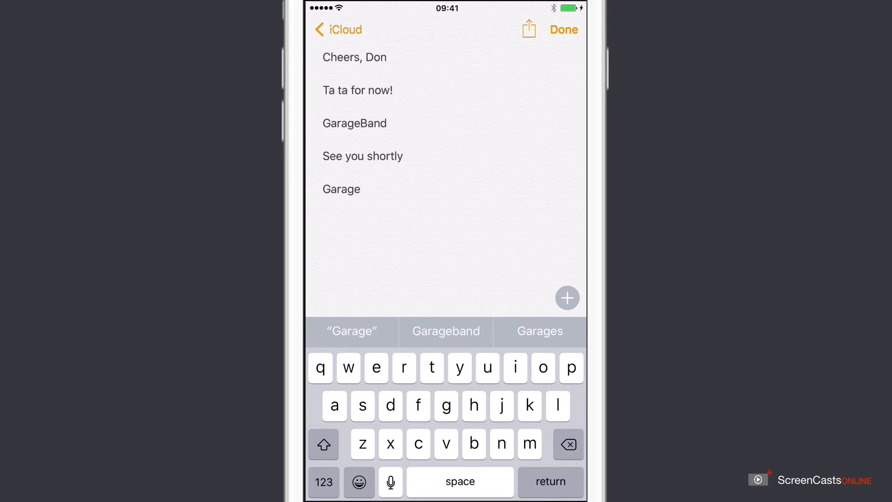
pyautogui.write('b')
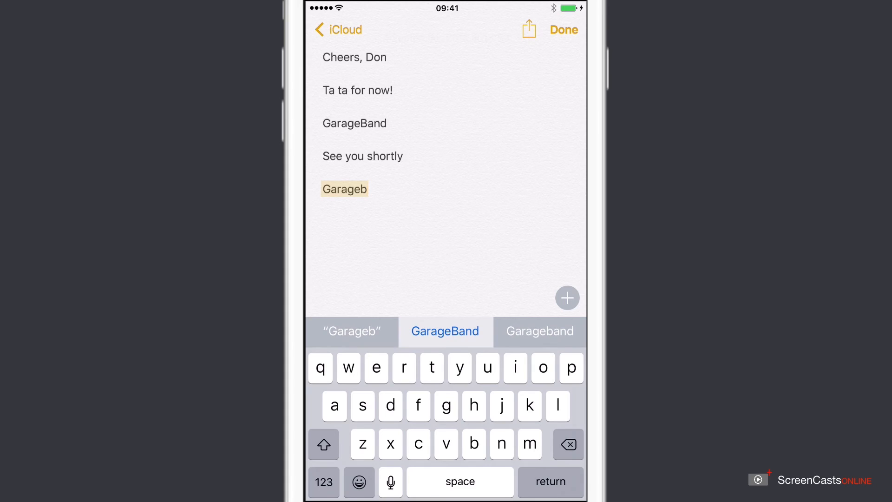
pyautogui.click(445, 330)
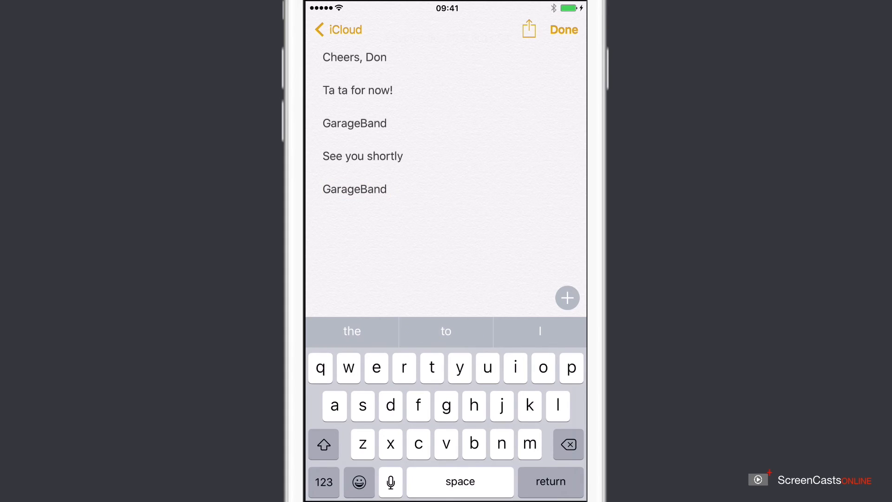
pyautogui.click(564, 30)
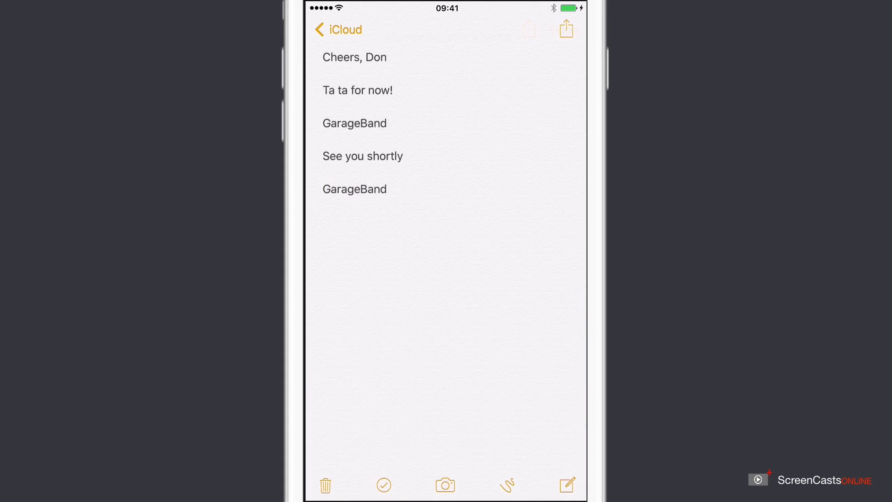